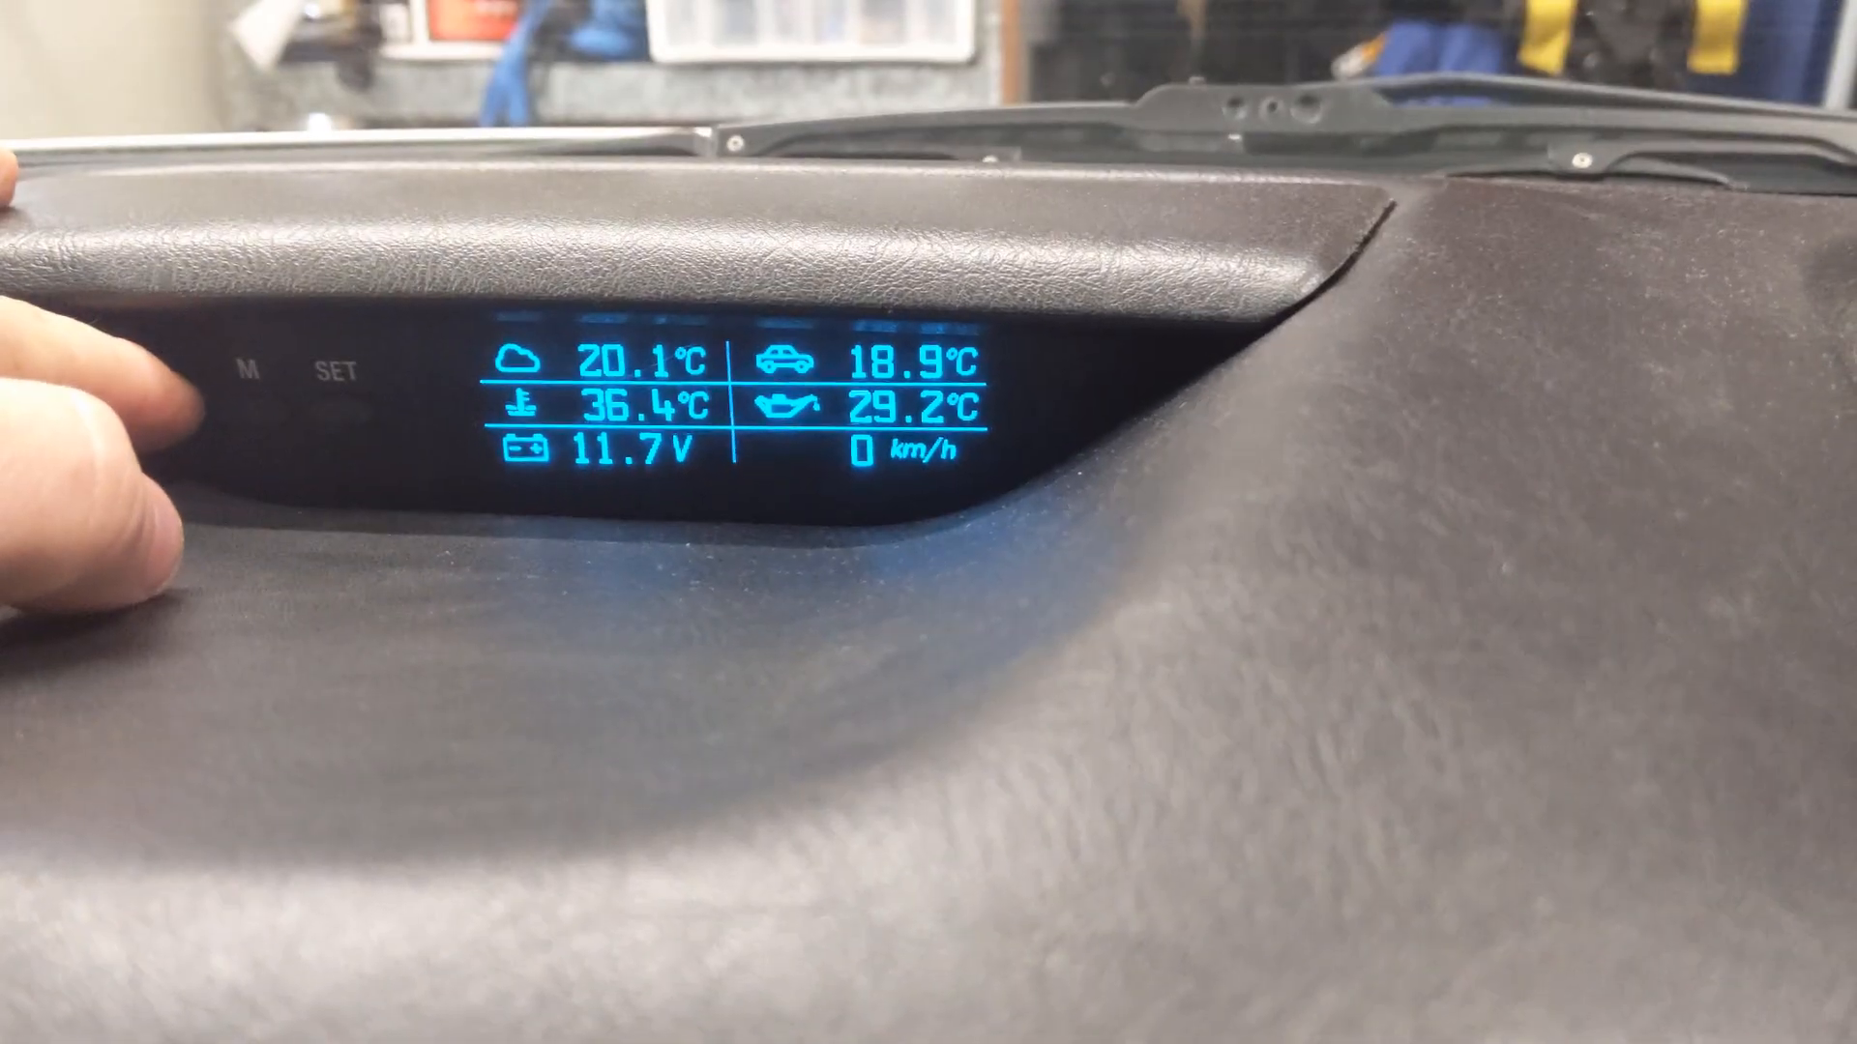
# Lower the user output's engine-temperature HI threshold from 28 to 26
pyautogui.click(232, 402)
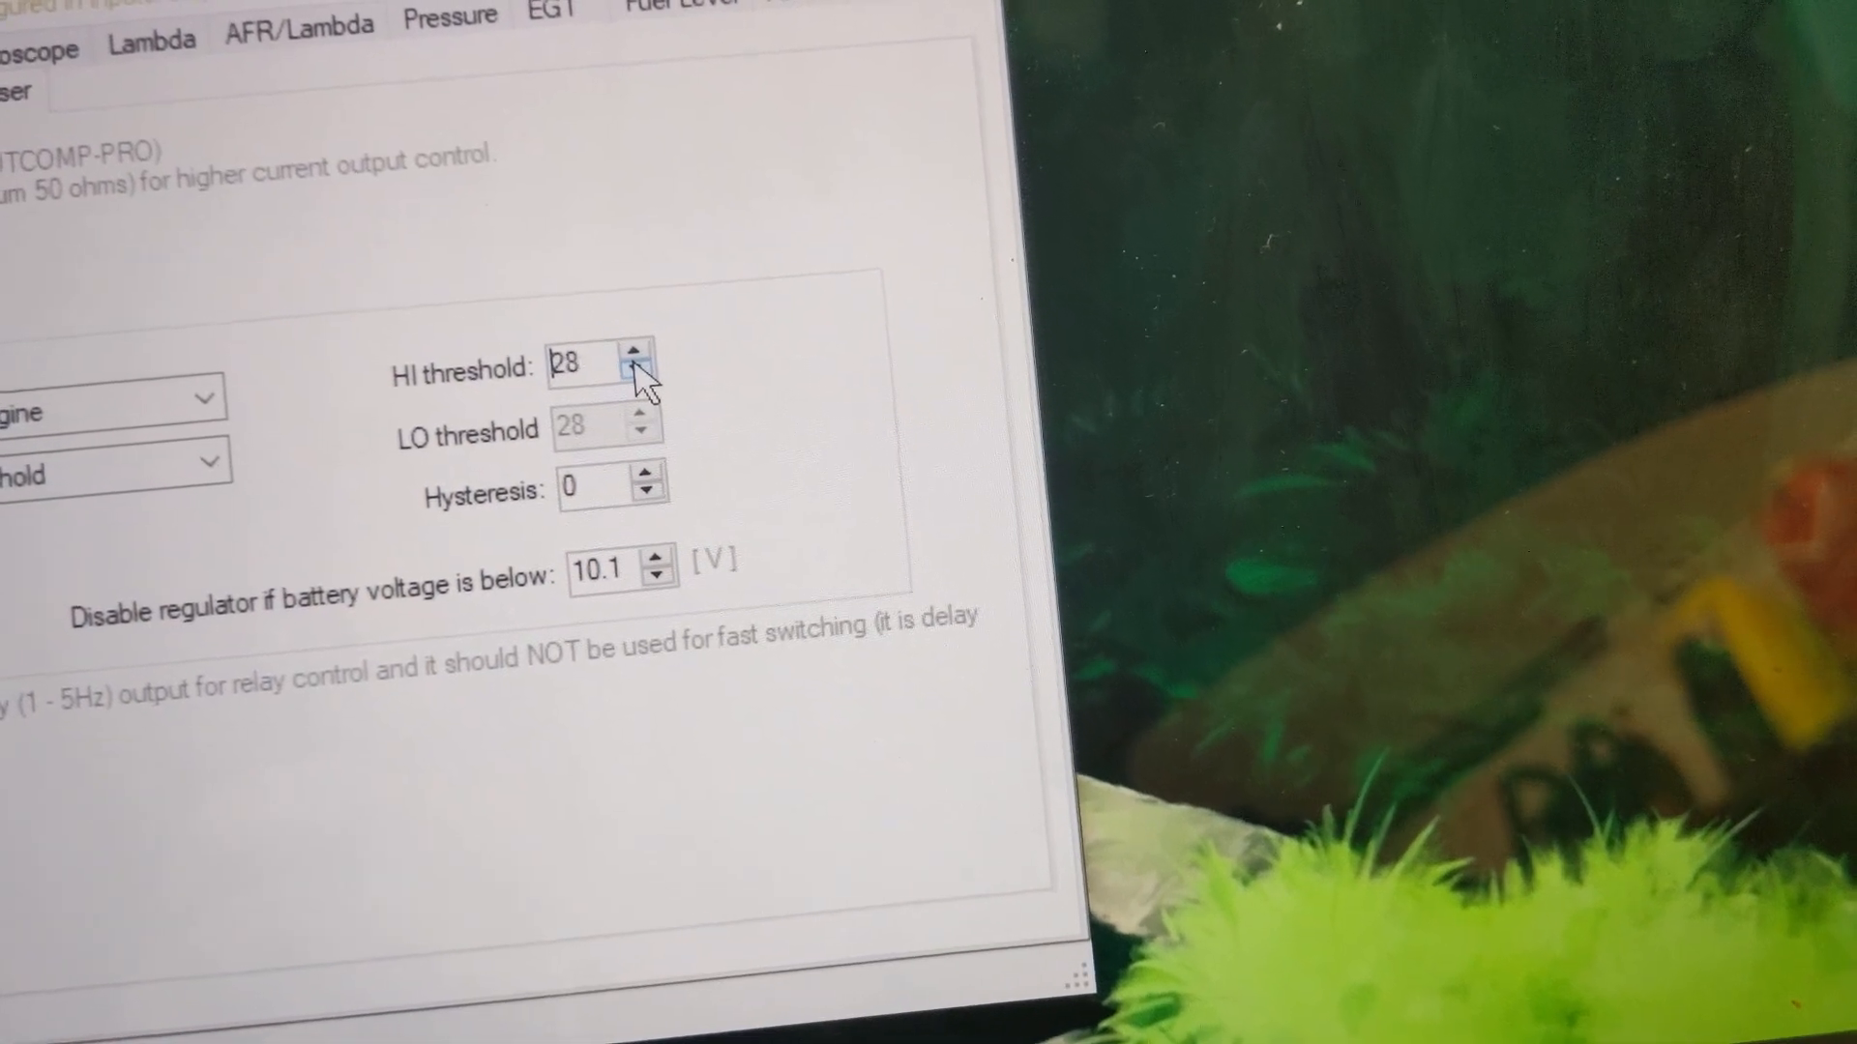
pyautogui.click(635, 371)
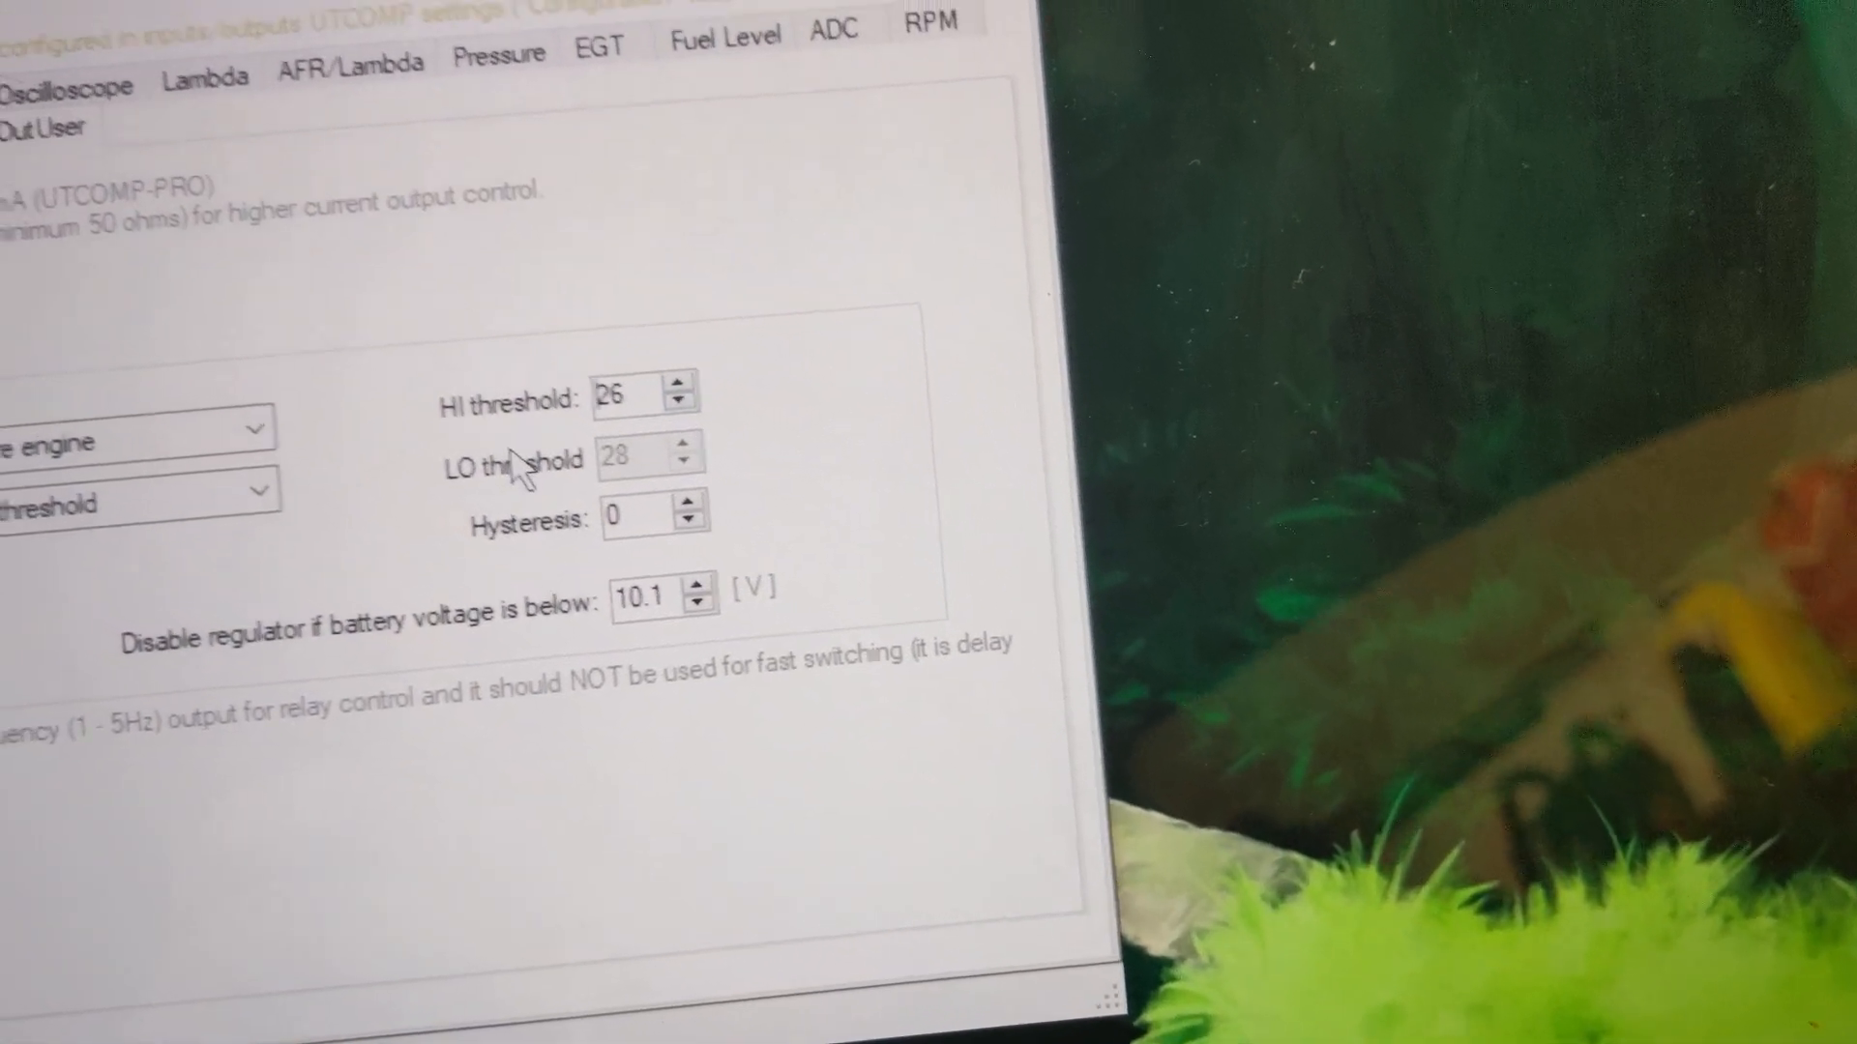